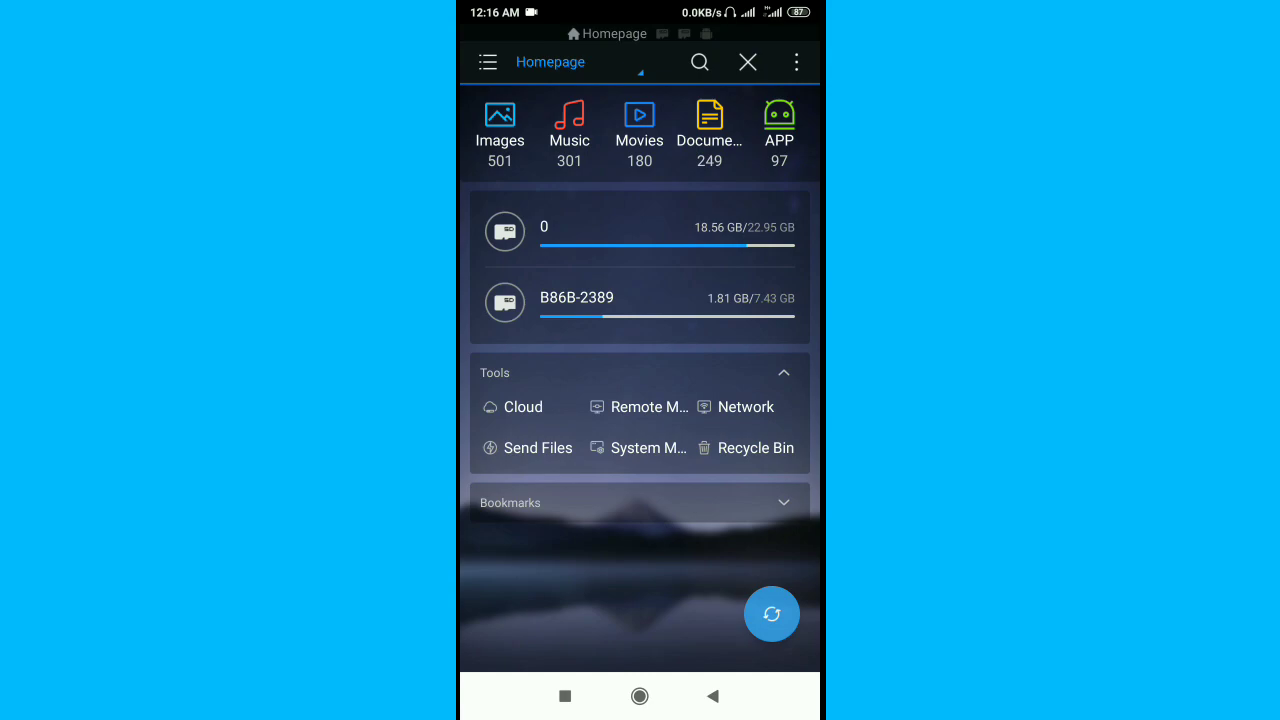
- Attempt to delete recordmaster on SD card B86B-2389; the task fails and the folder stays
click(577, 298)
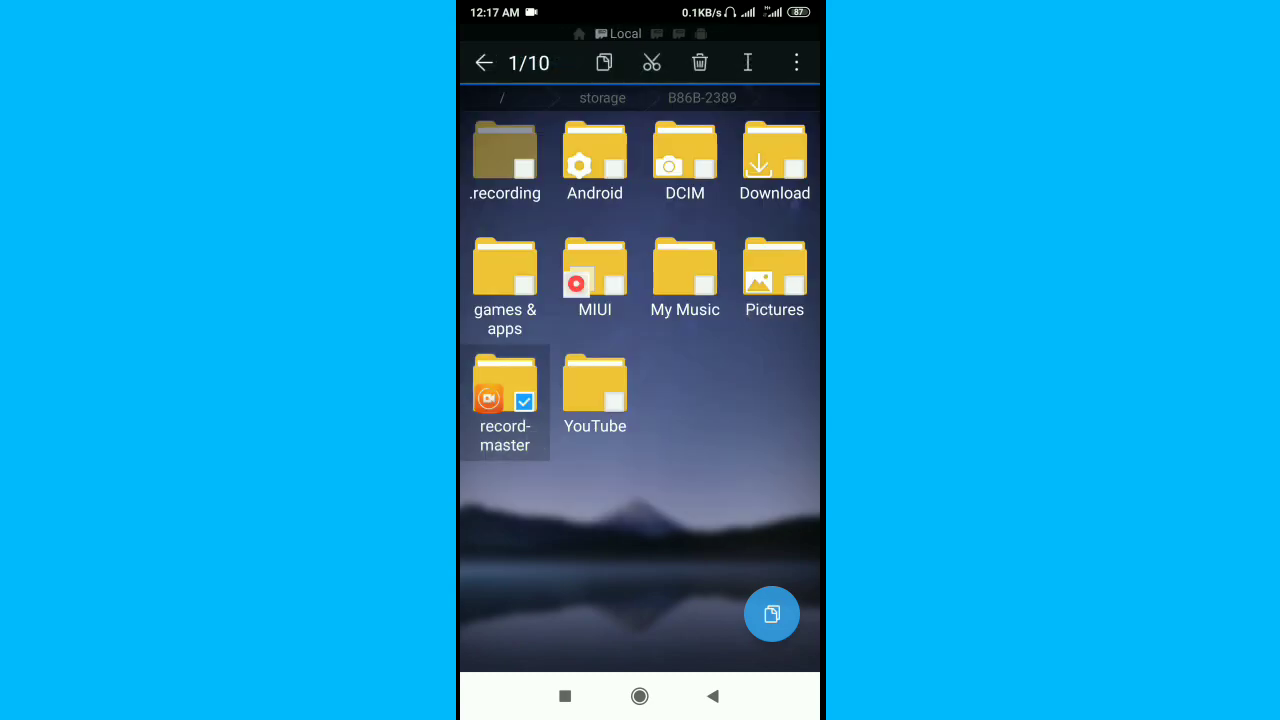
click(700, 62)
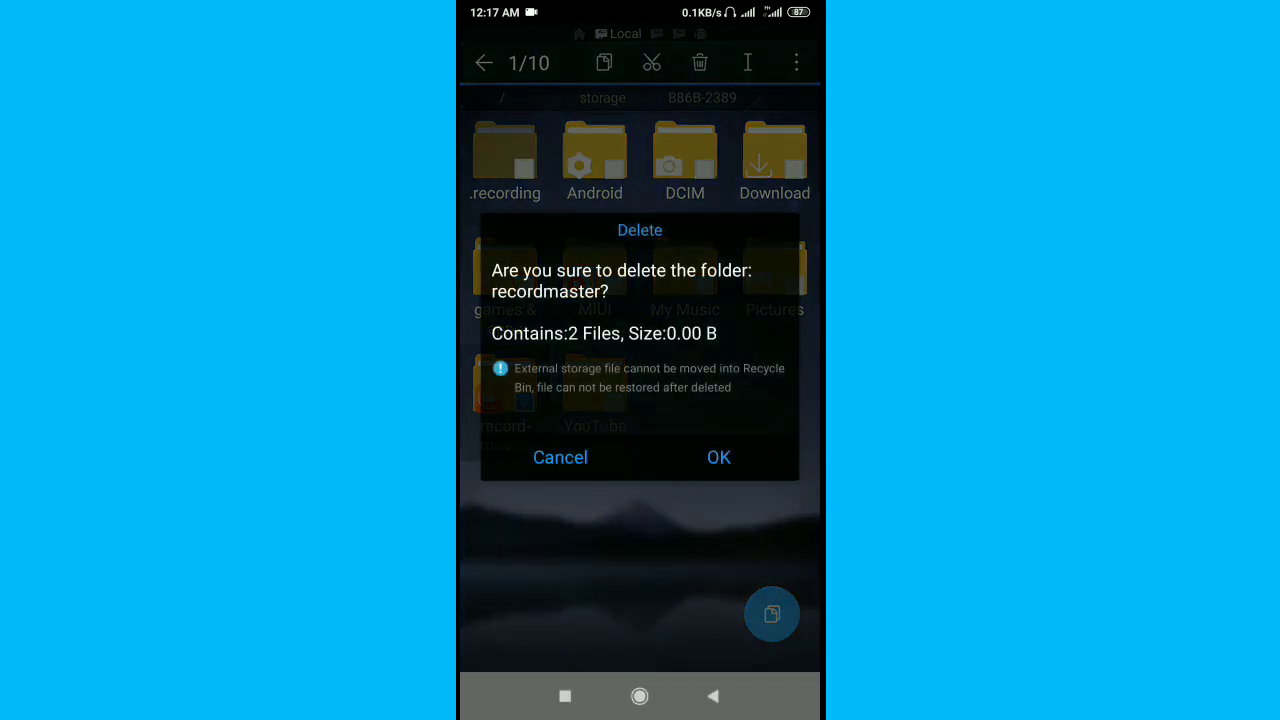
click(718, 457)
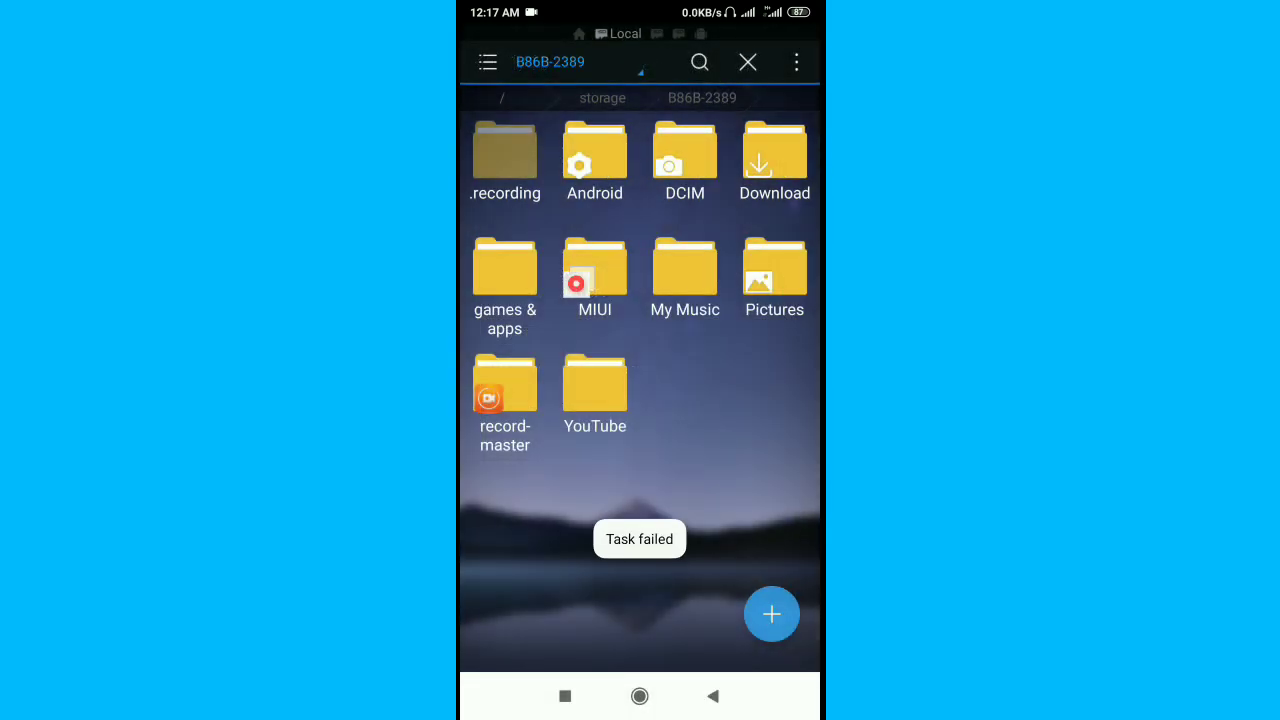
- Attempt to move recordmaster into DCIM, dismiss the failure report and go to the home screen
click(505, 385)
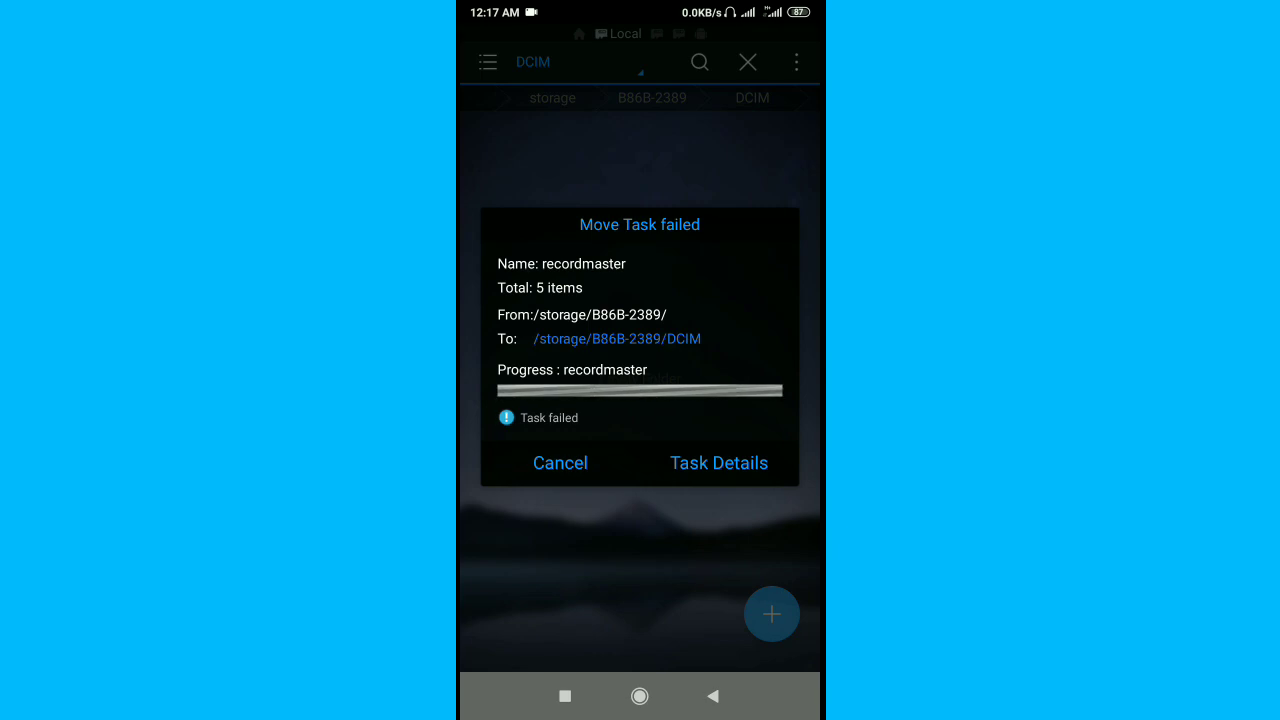
click(560, 462)
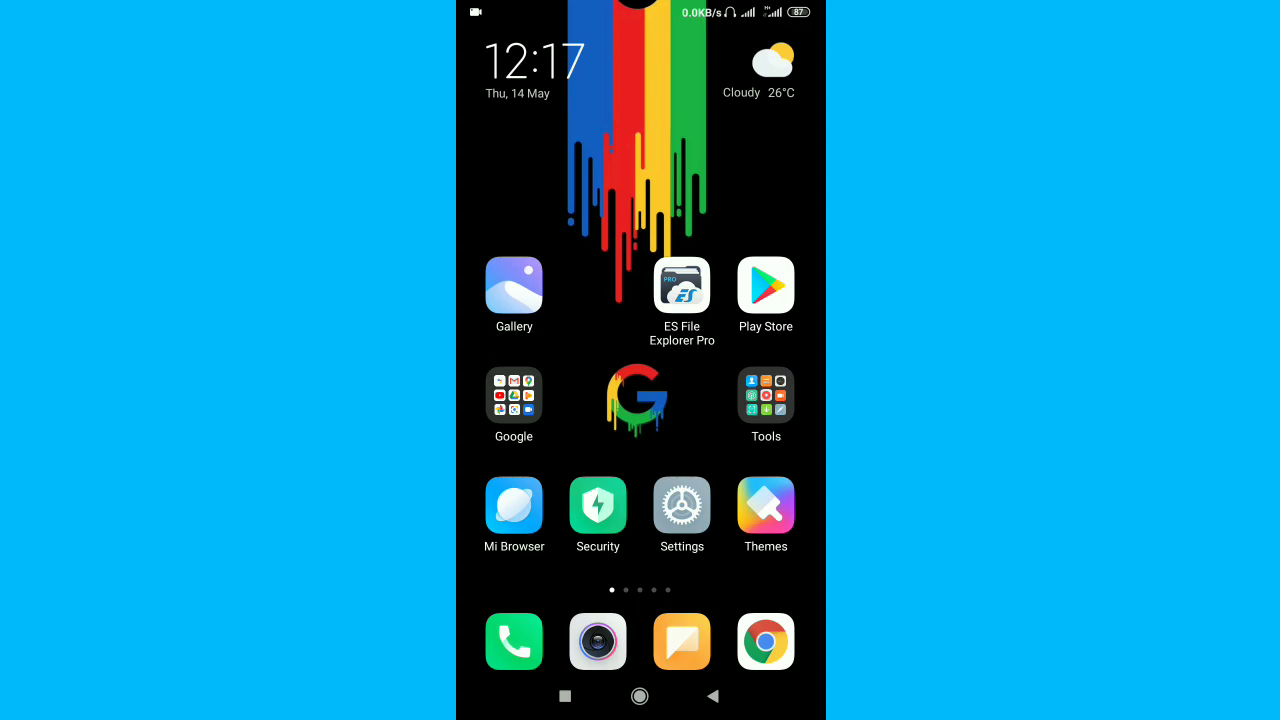
- Reach the Storage page via Settings and About phone, showing the SD card section
click(681, 506)
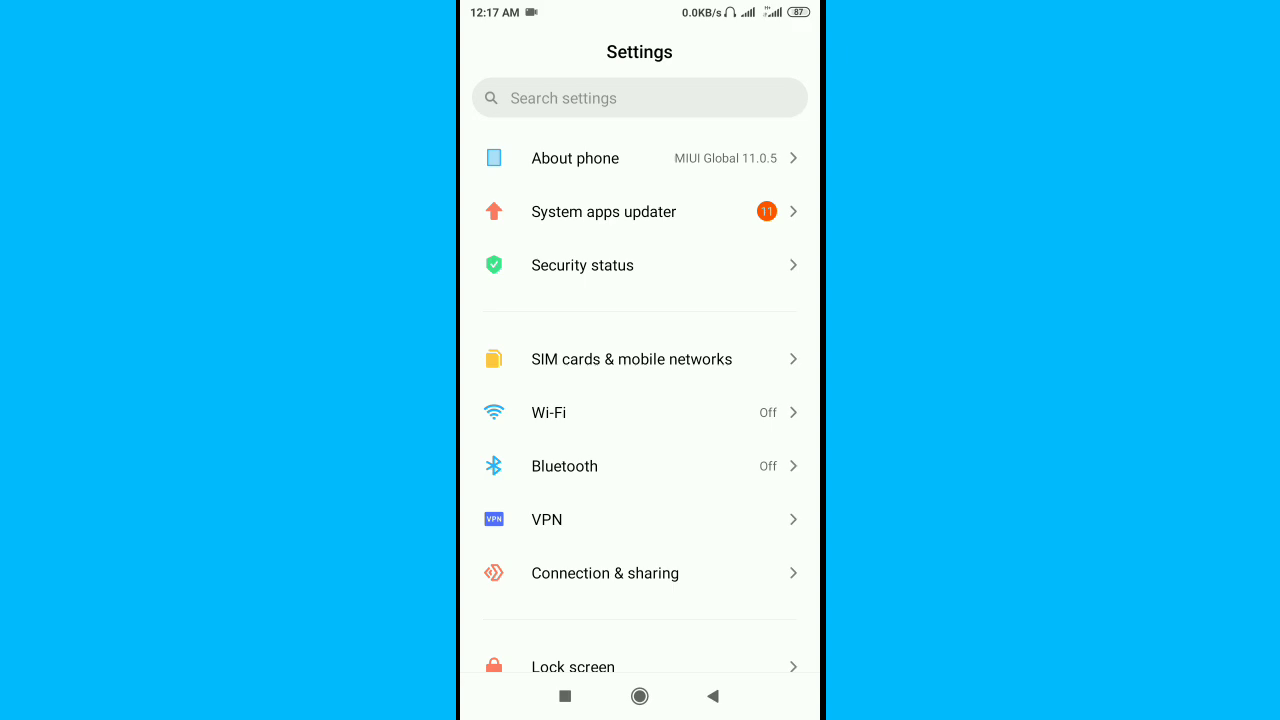
click(574, 158)
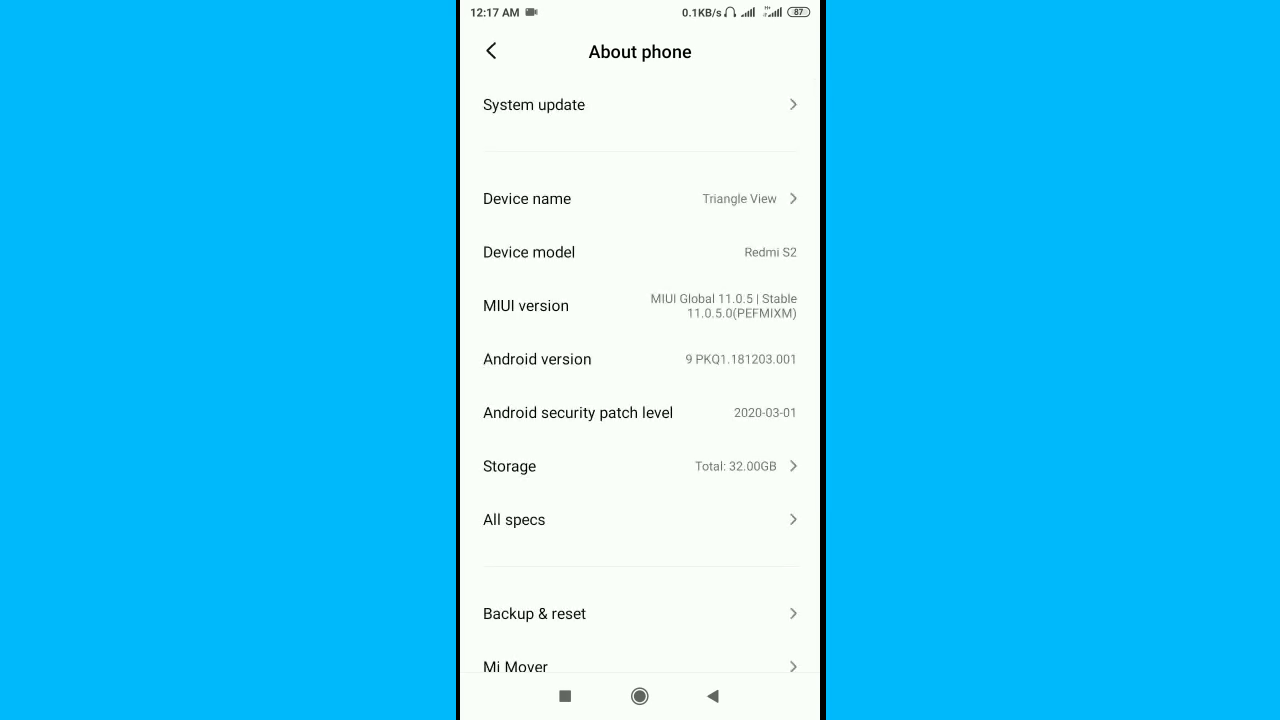
click(640, 466)
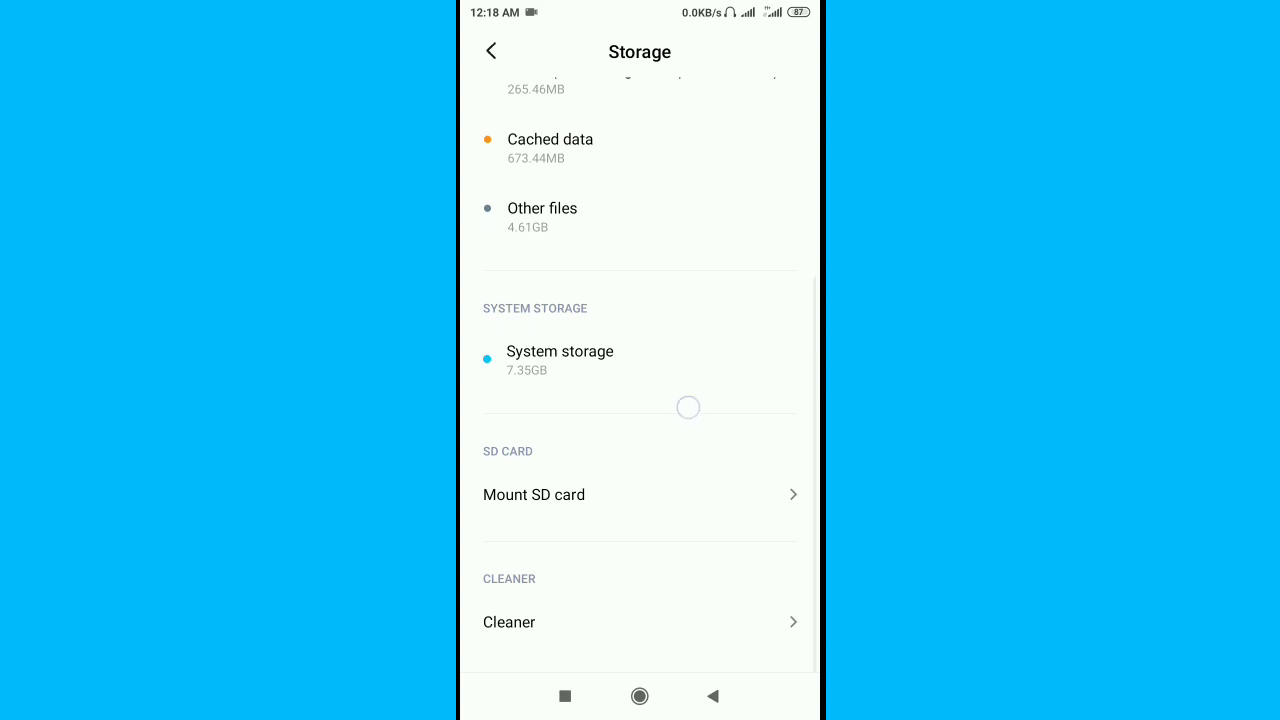
- Mount the SD card from the Storage page and return to ES File Explorer's homepage
scroll(down, 3)
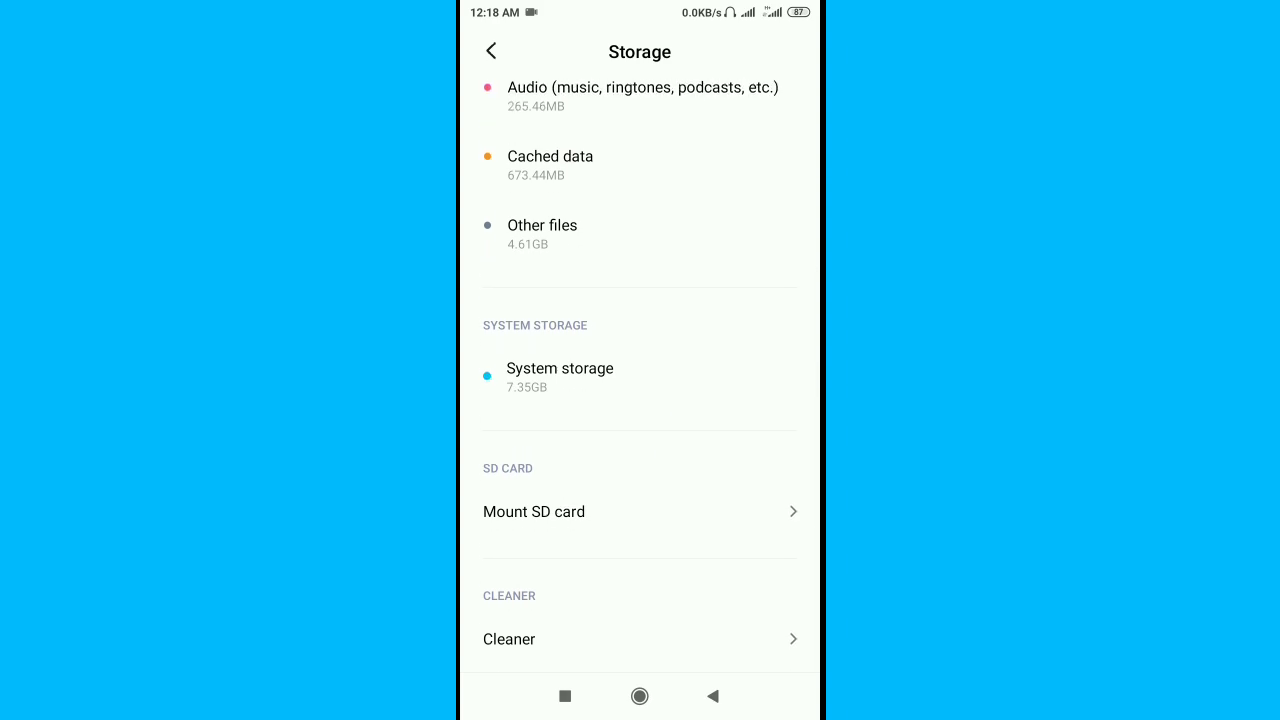
click(564, 696)
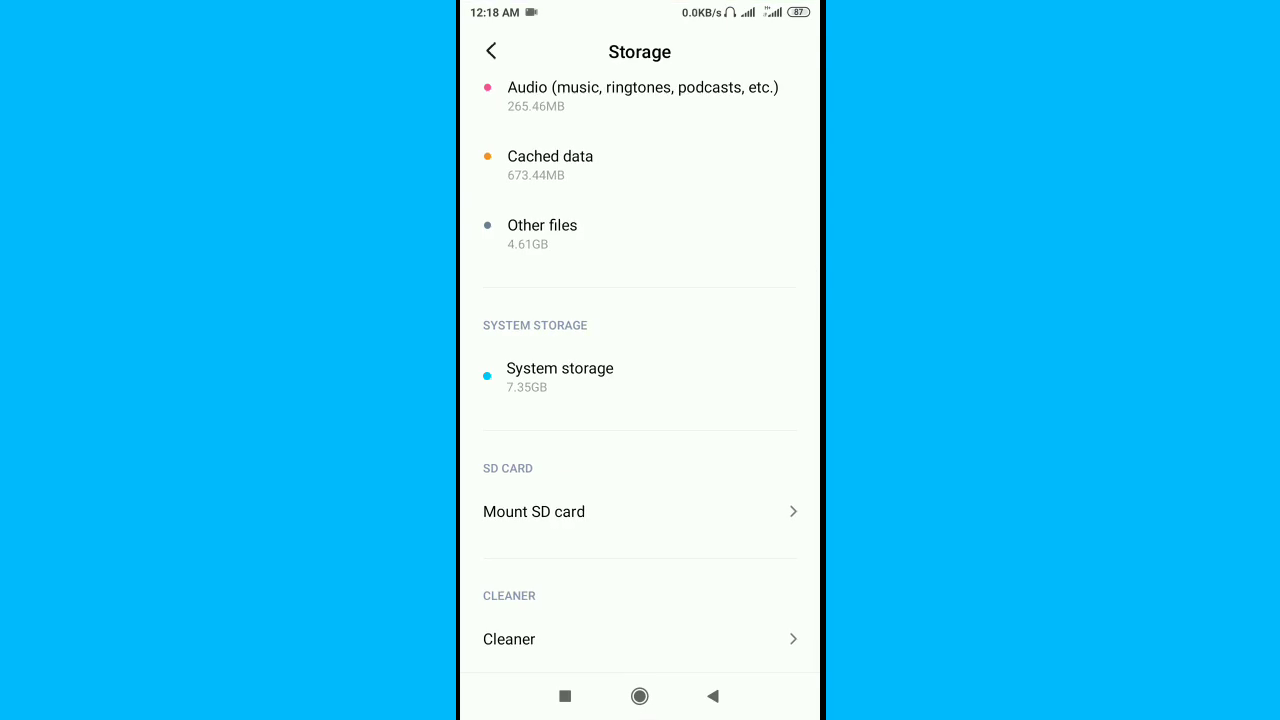
click(534, 511)
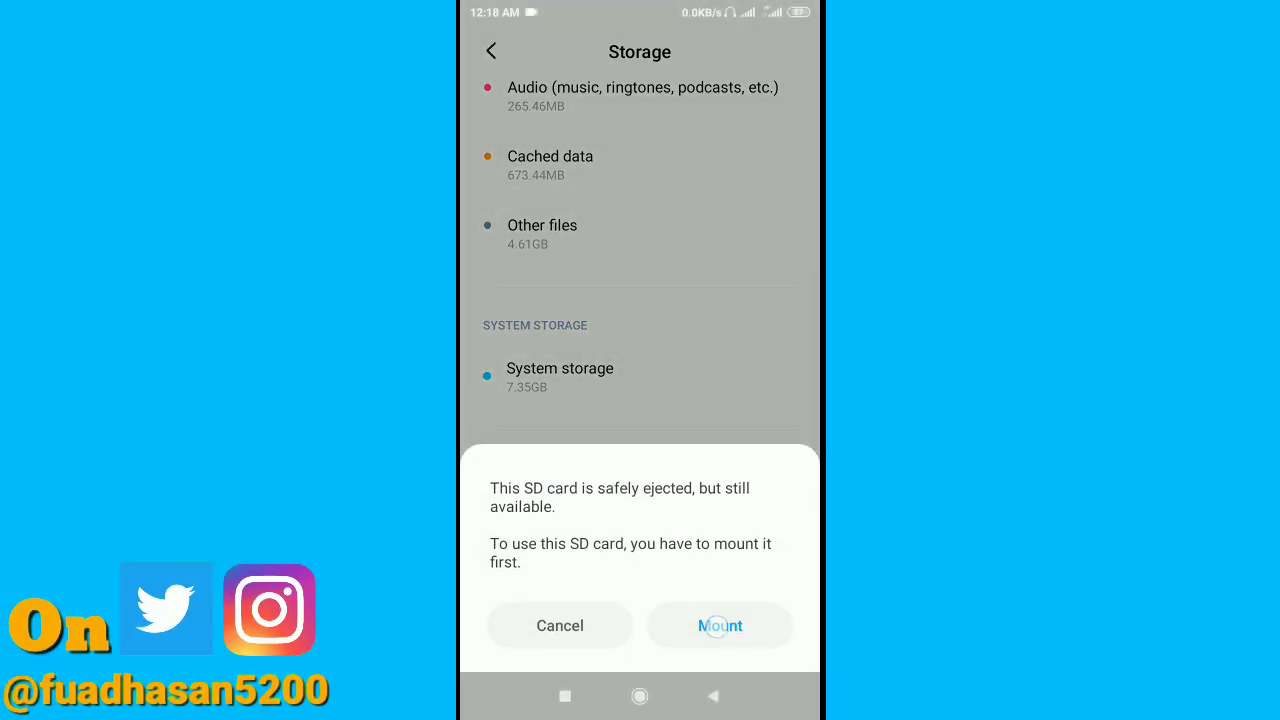
click(720, 625)
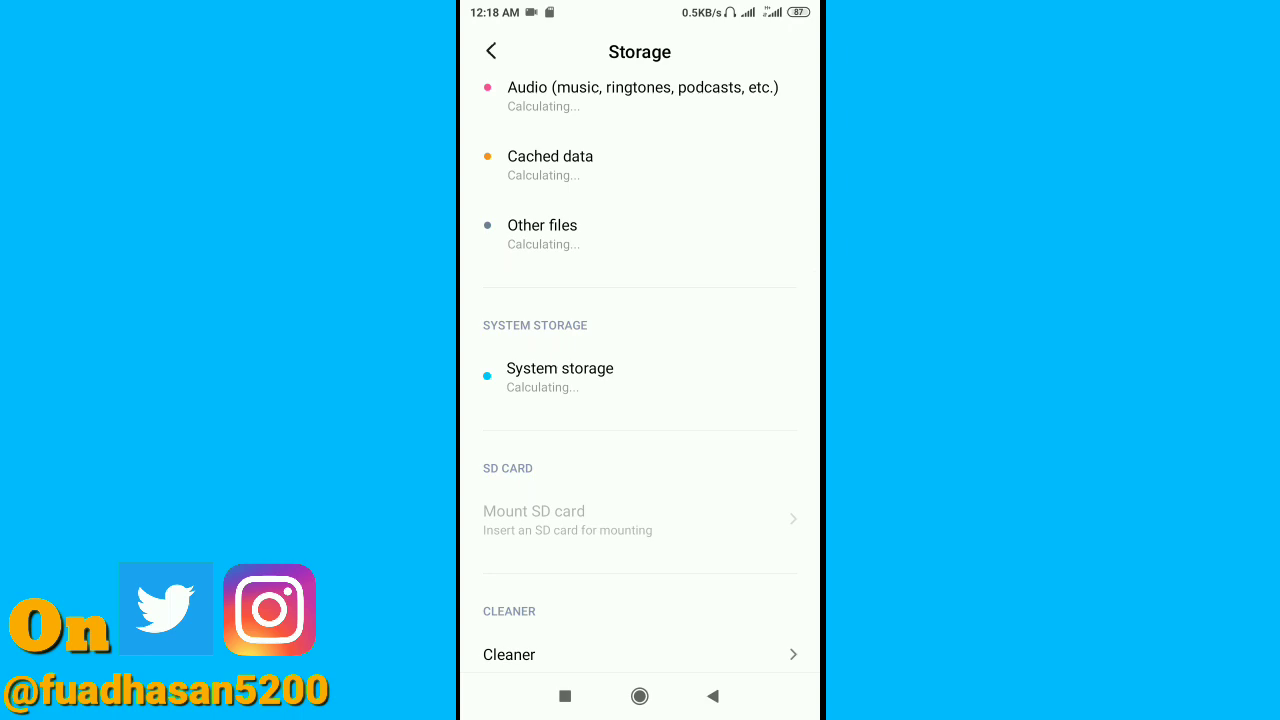
click(534, 511)
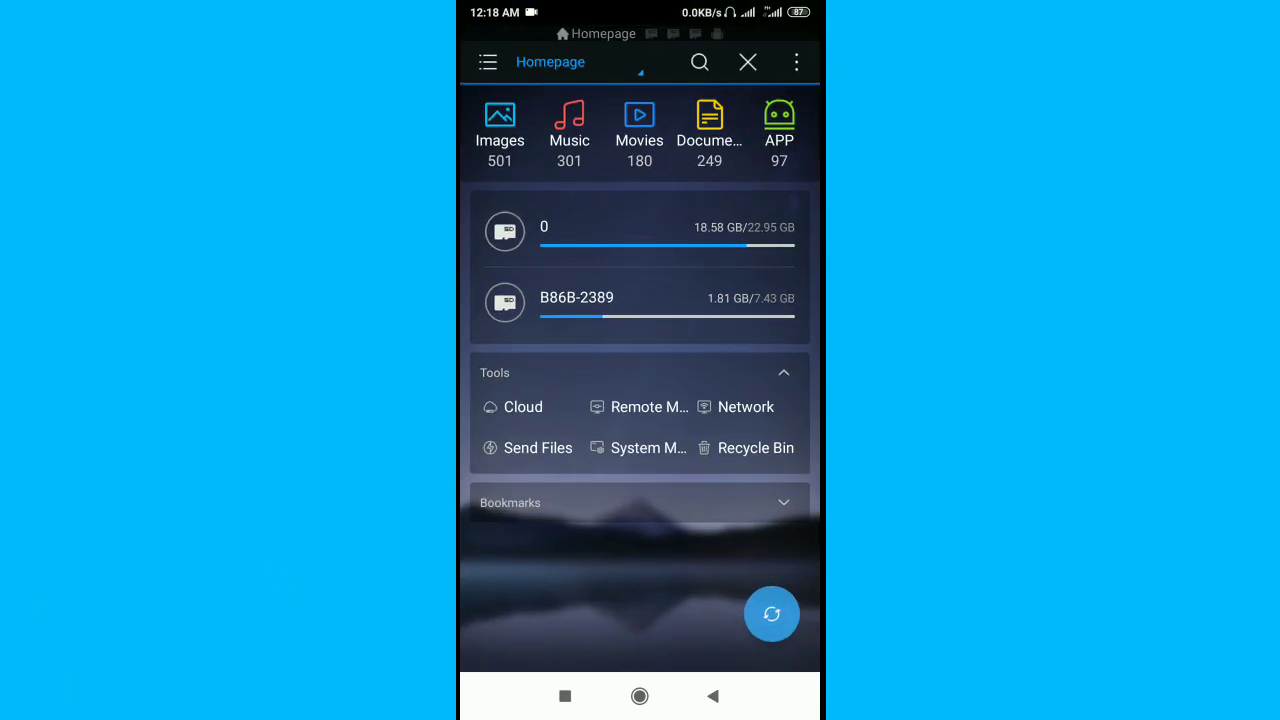
- Cut recordmaster from the top of SD card B86B-2389 and paste it into LOST.DIR
click(577, 297)
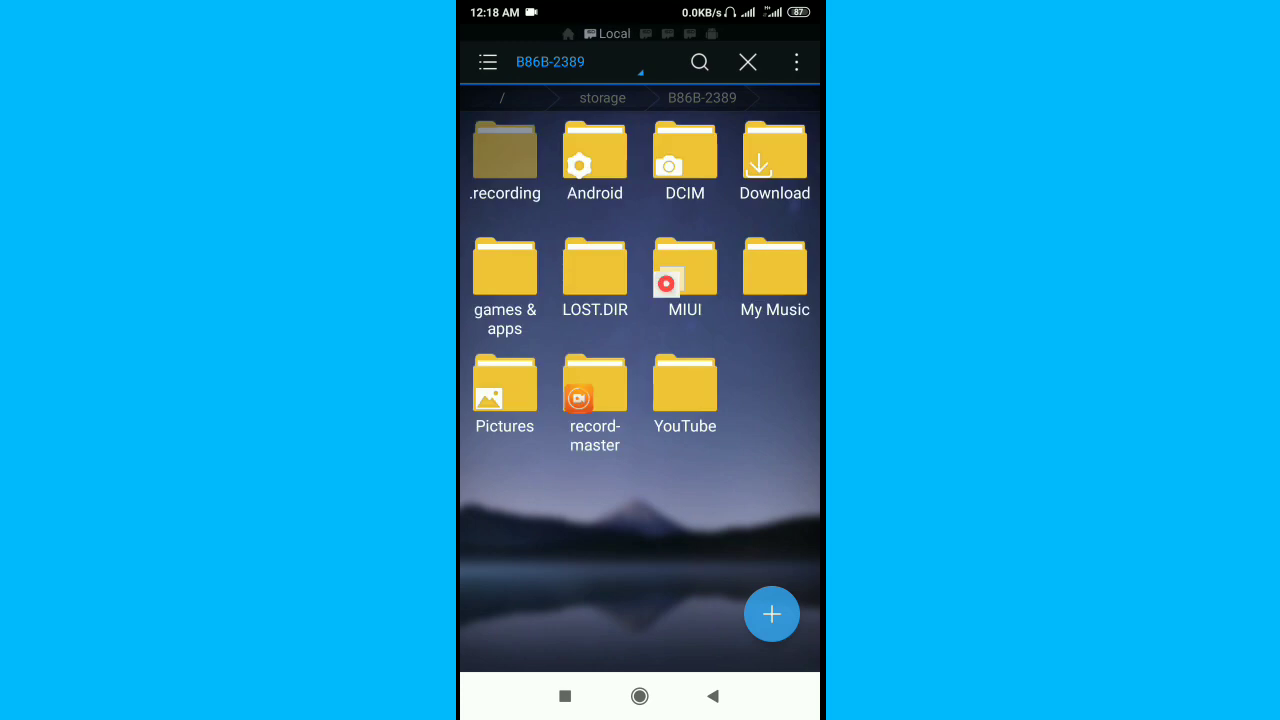
click(594, 385)
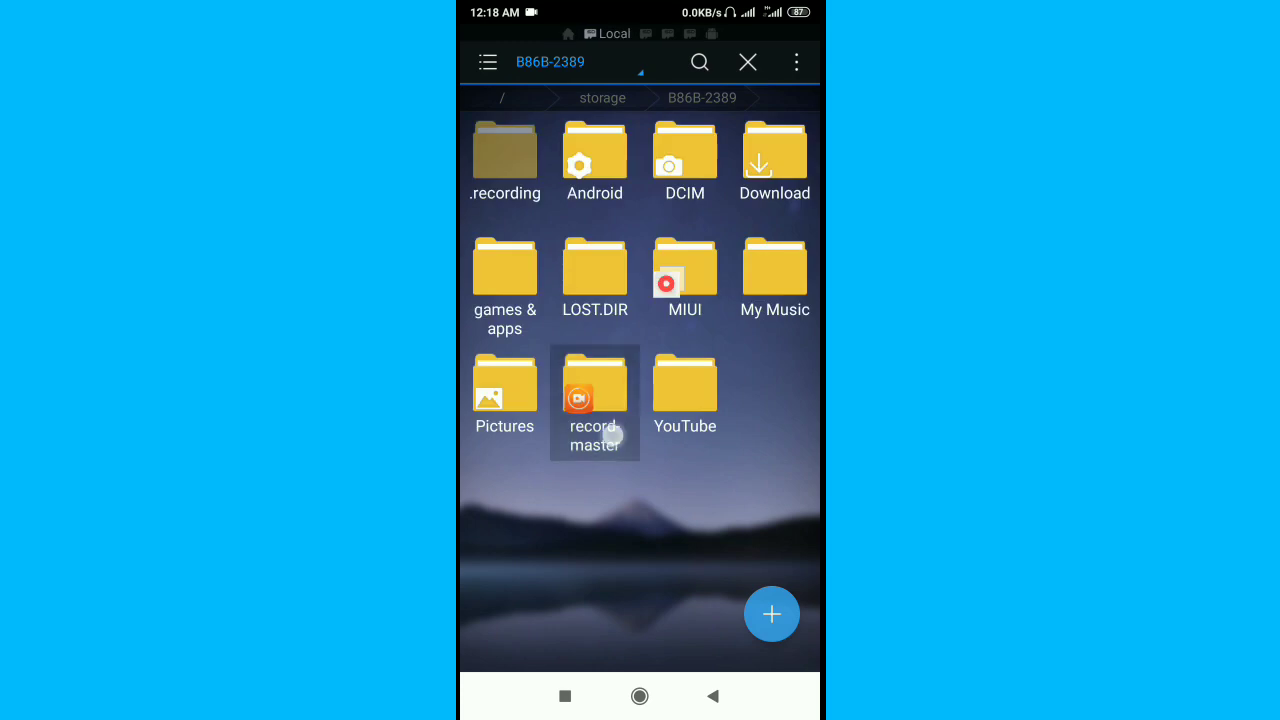
click(594, 397)
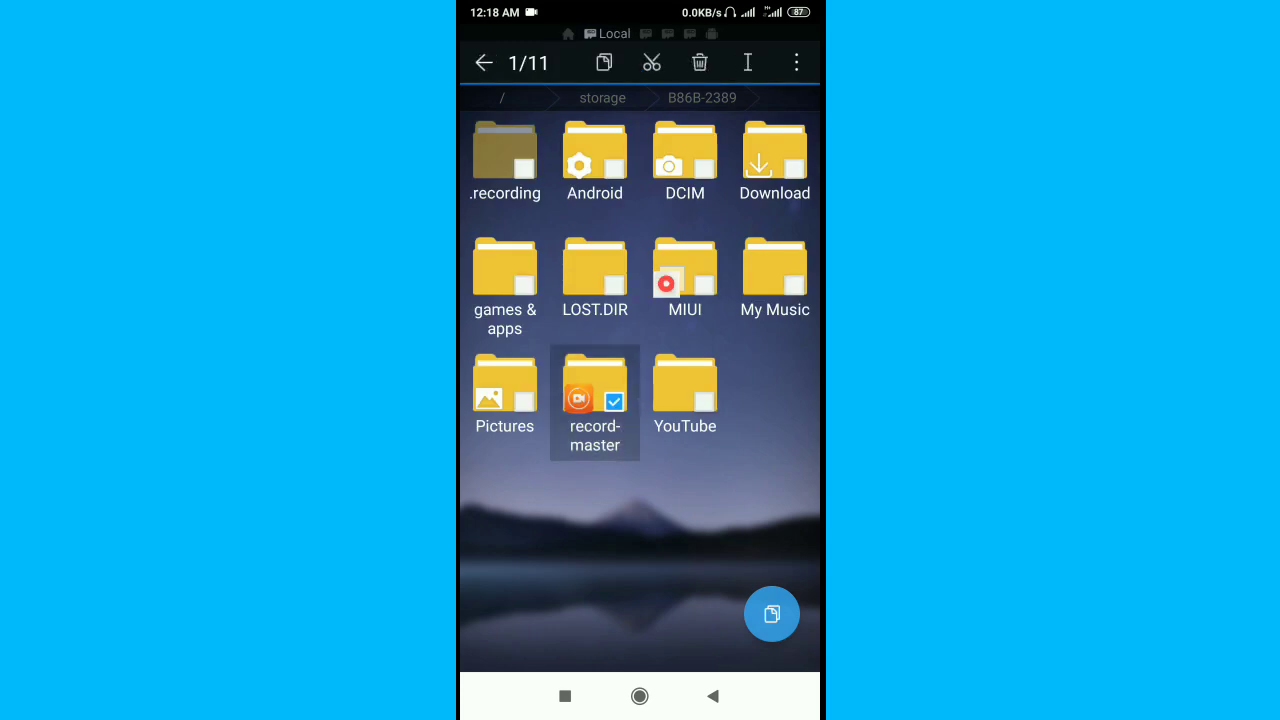
click(594, 390)
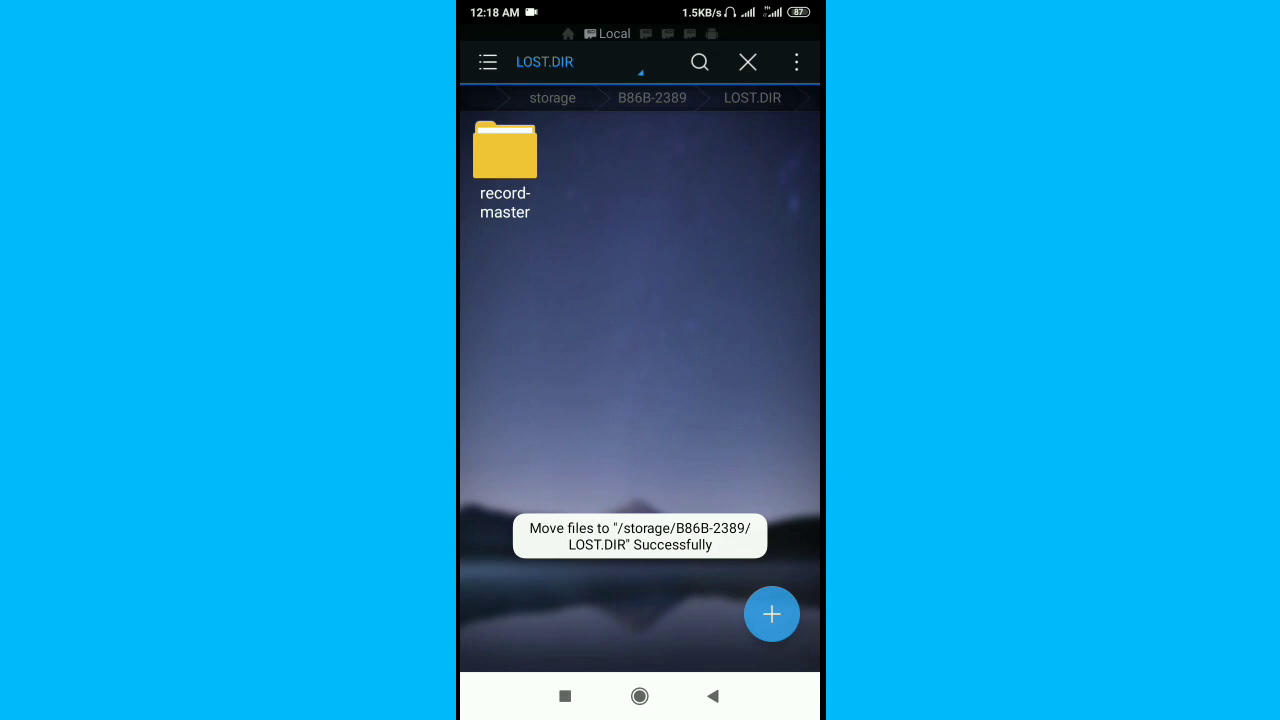
- Delete recordmaster from LOST.DIR successfully, leaving the folder empty
click(505, 150)
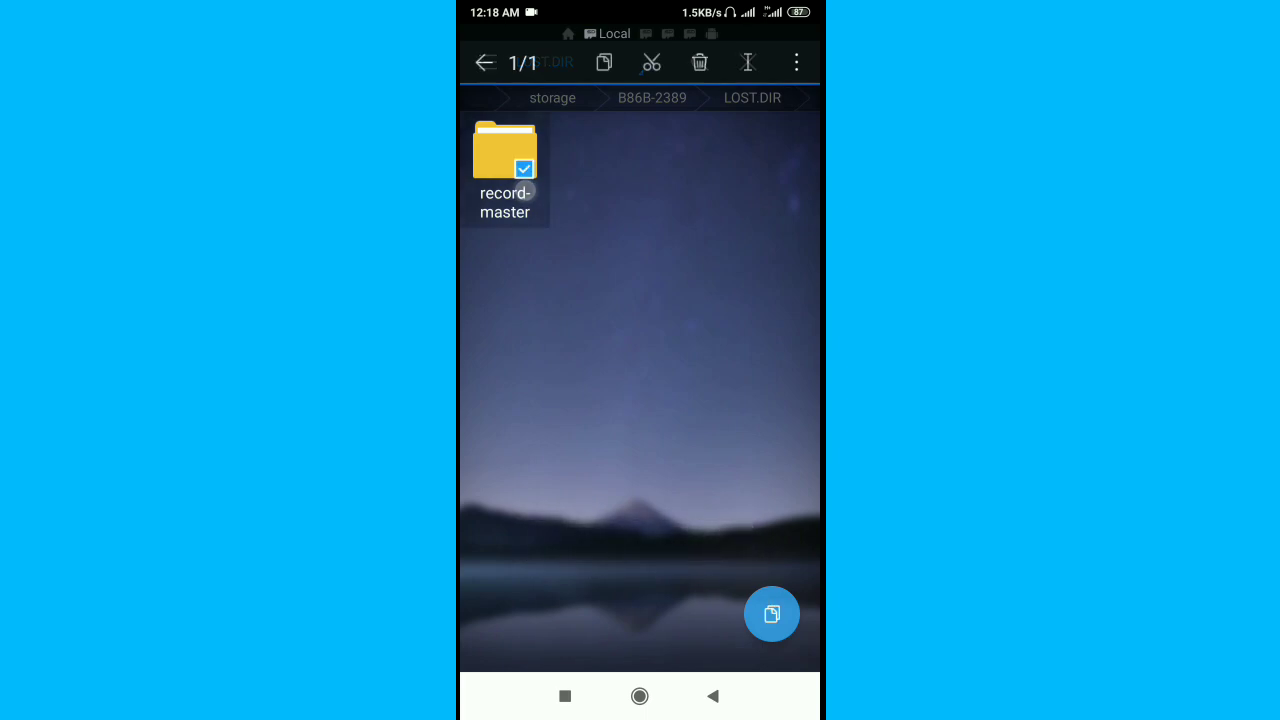
click(699, 62)
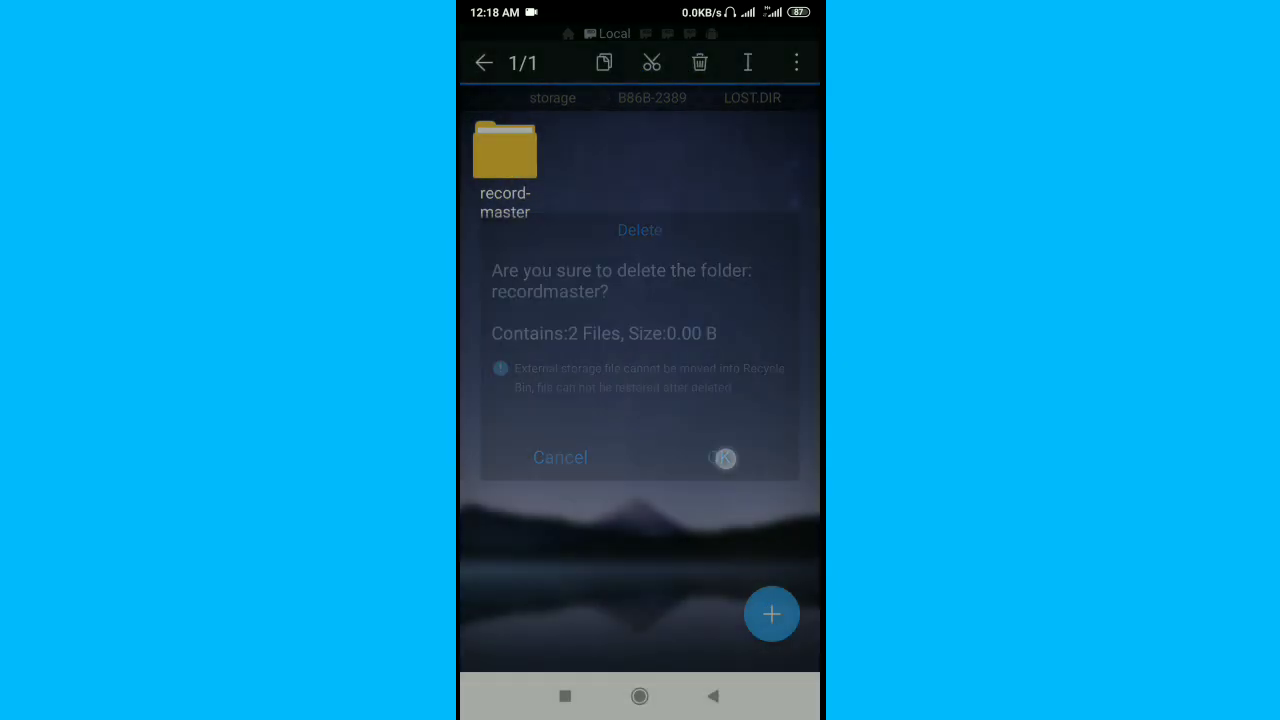
click(723, 457)
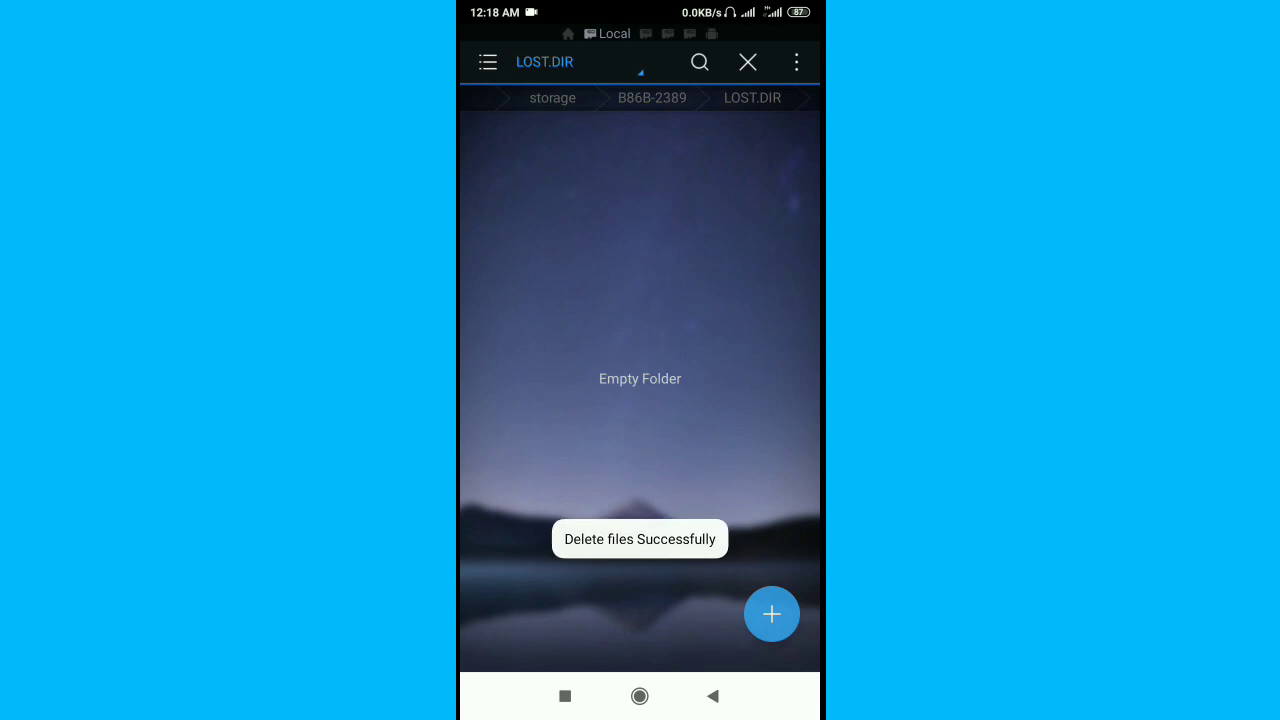